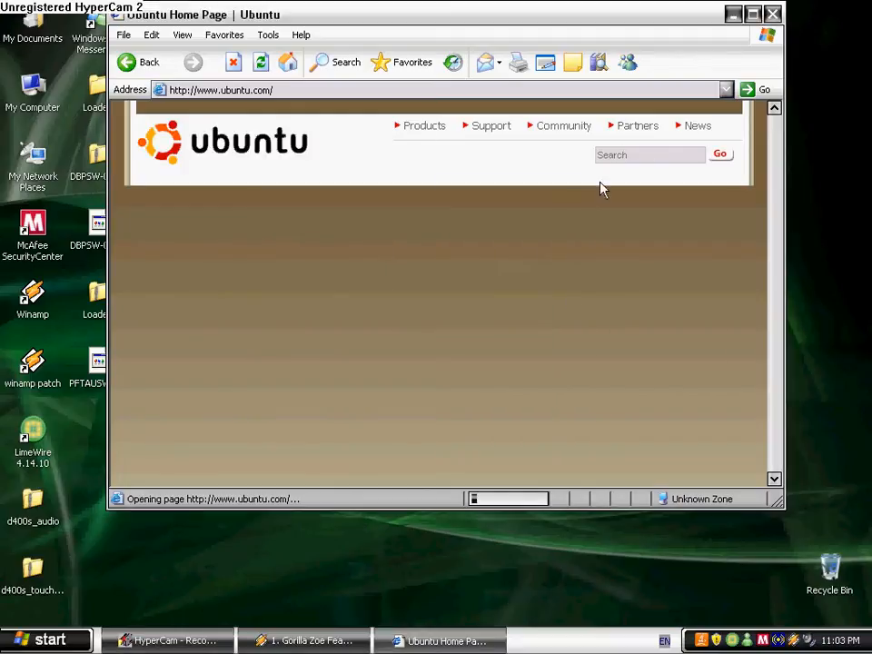
Maximize the browser and follow the Get Ubuntu Download link on ubuntu.com.
click(752, 14)
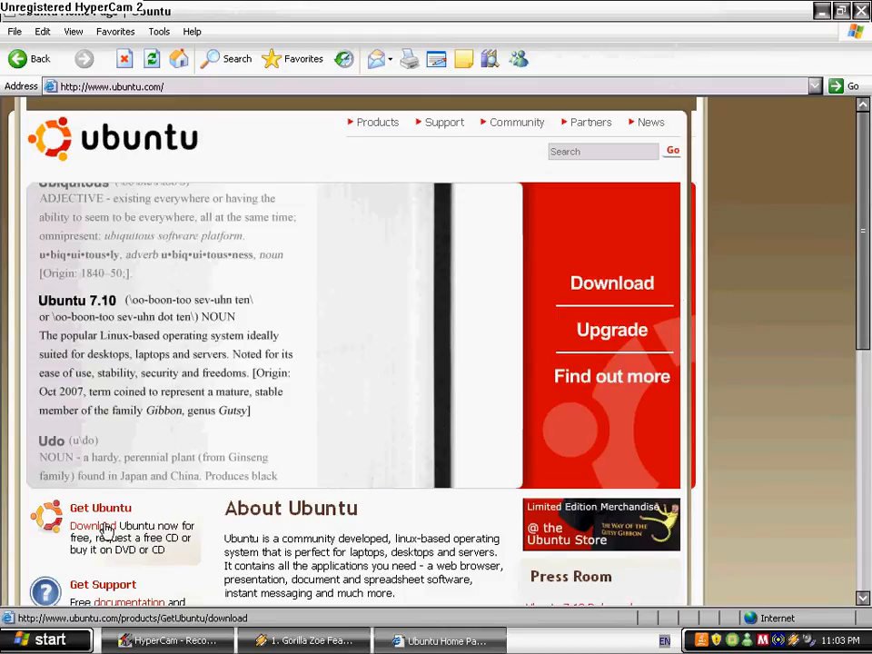
click(90, 525)
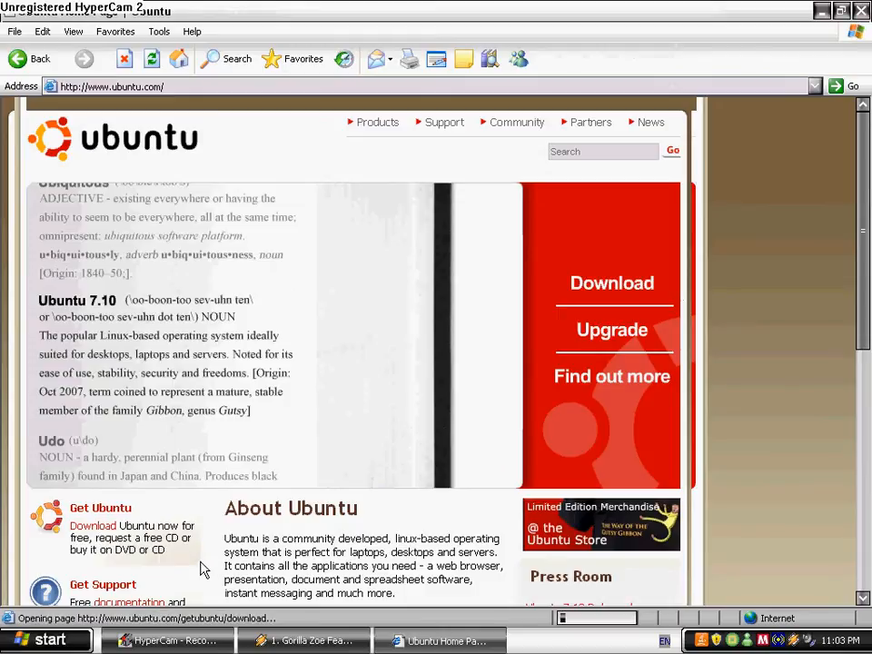
Scroll the Download Ubuntu page down to the release, computer type and location options.
click(611, 282)
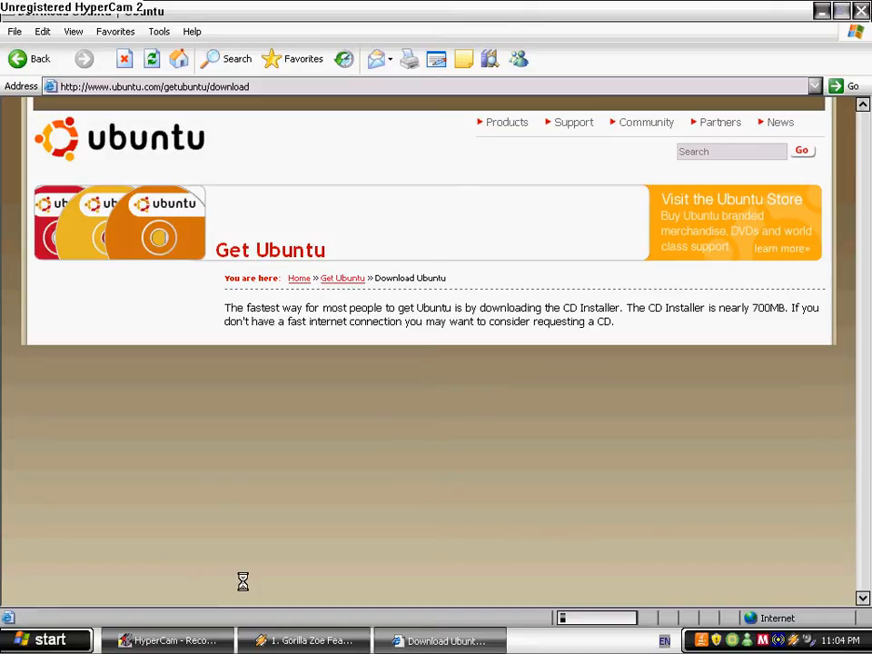
scroll(down, 3)
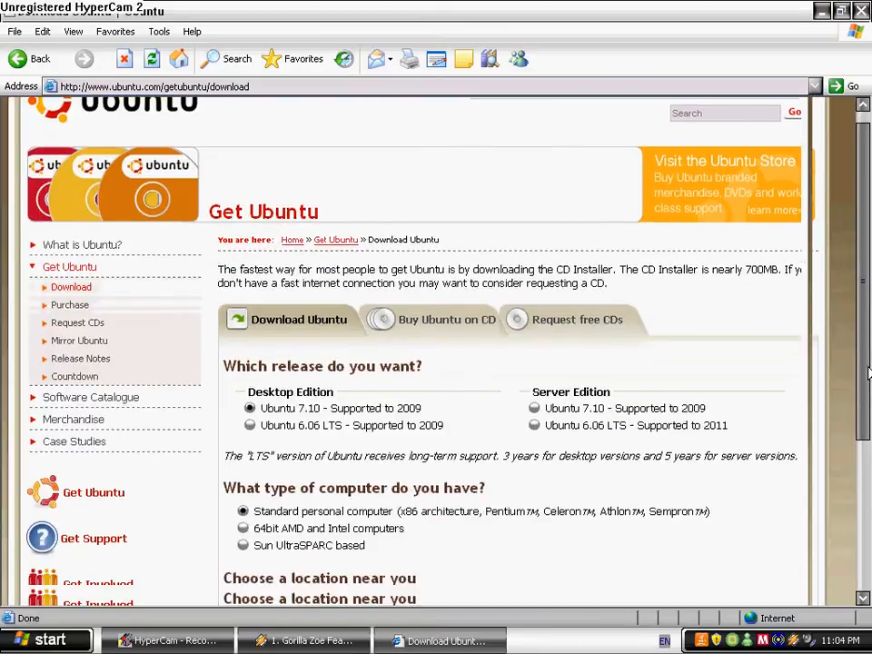
scroll(down, 3)
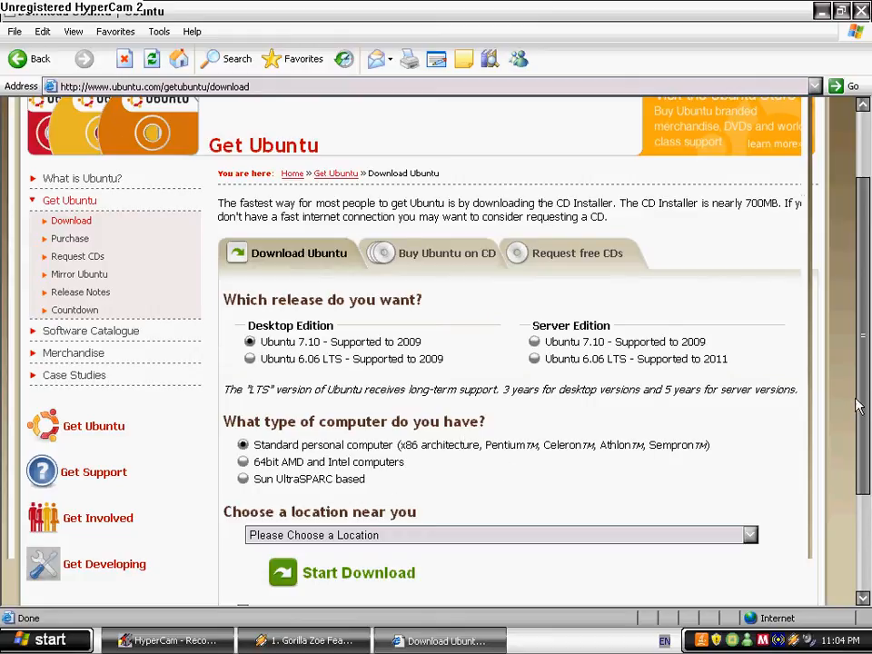
scroll(down, 3)
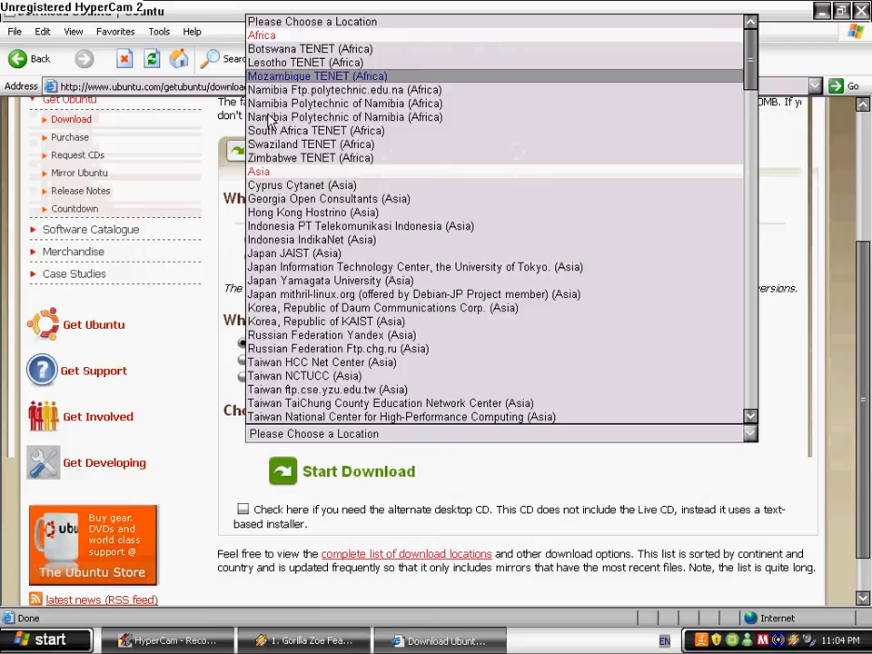
Choose the Canada University of Waterloo Computer Science Club mirror and start the download.
click(302, 185)
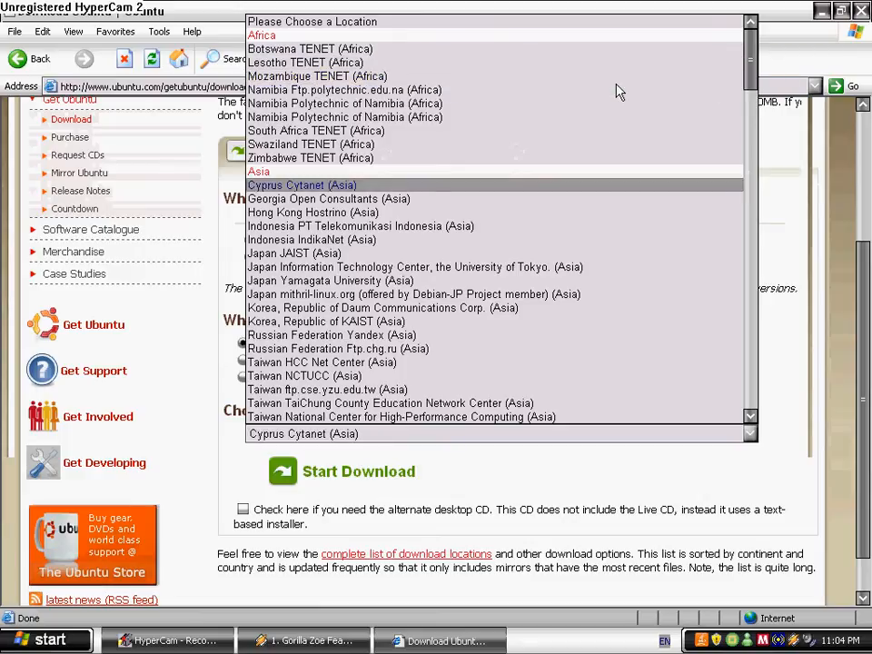
scroll(down, 3)
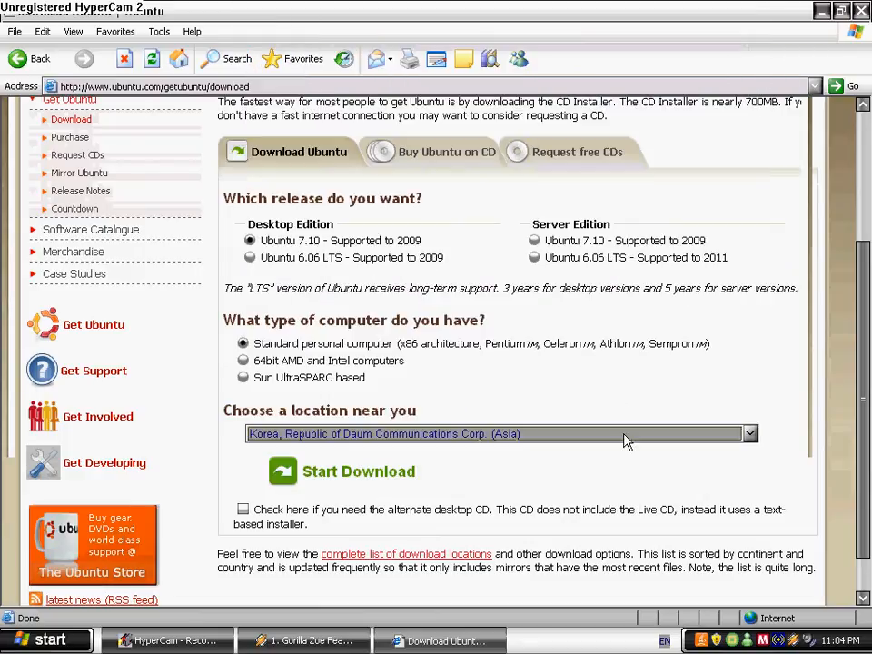
click(748, 433)
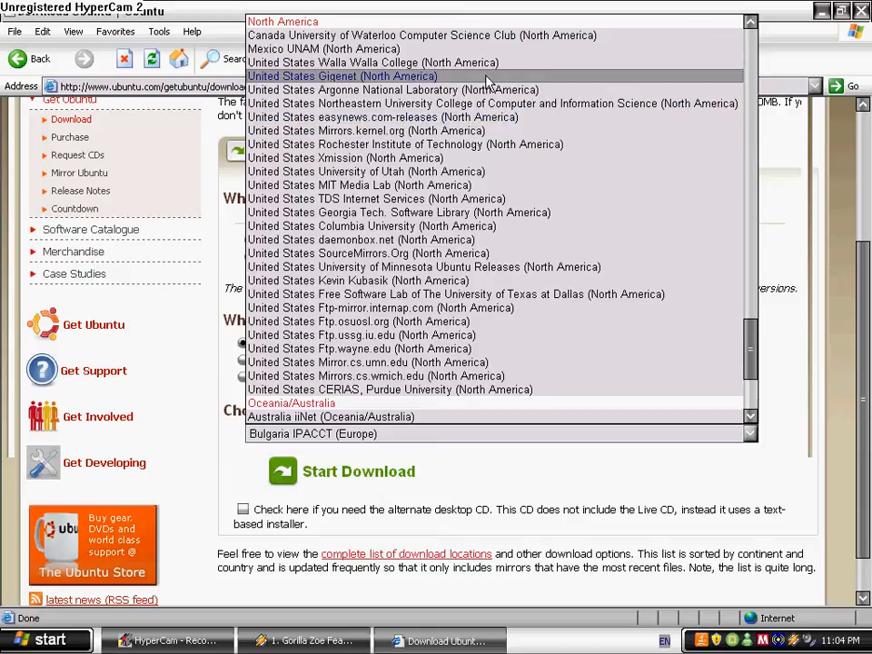
click(421, 34)
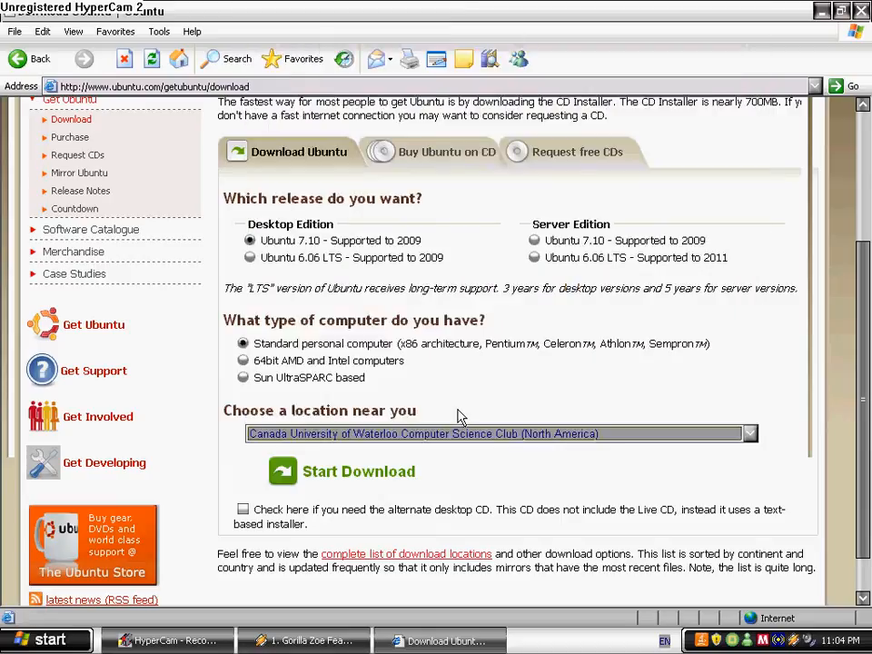
click(358, 471)
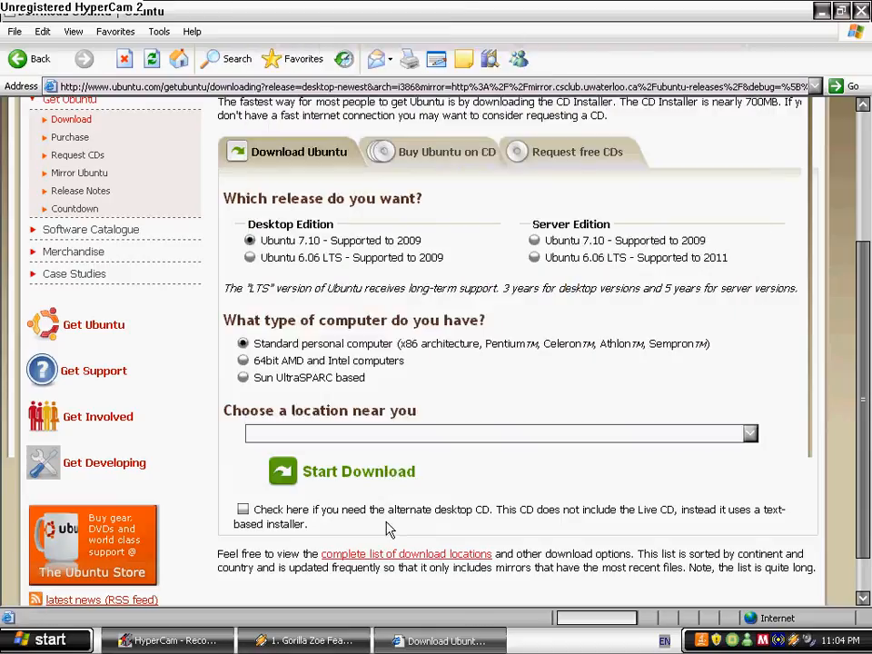
Dismiss the Information Bar notice and save the Ubuntu 7.10 desktop ISO to the Desktop.
click(357, 471)
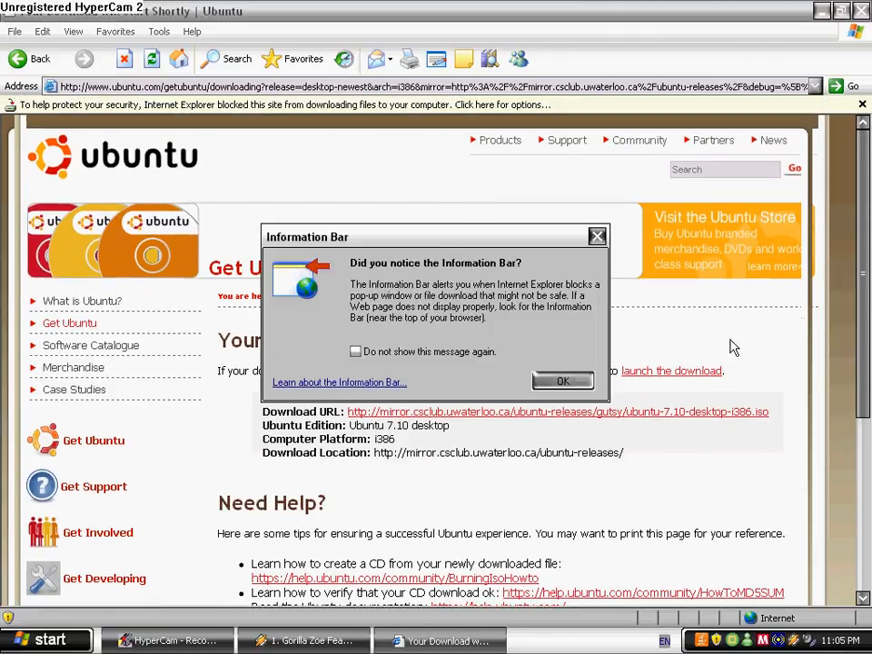
click(562, 381)
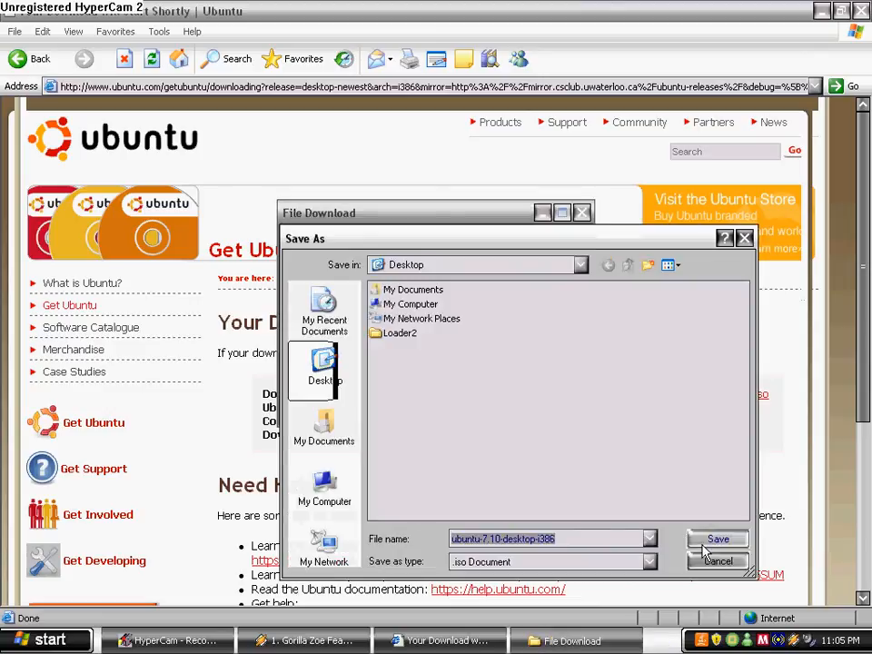
click(716, 539)
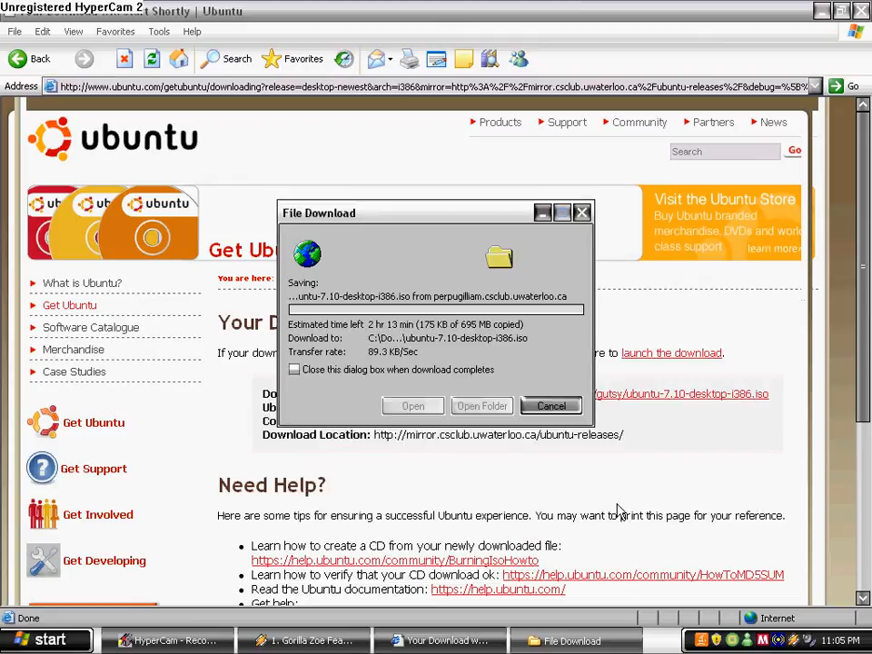